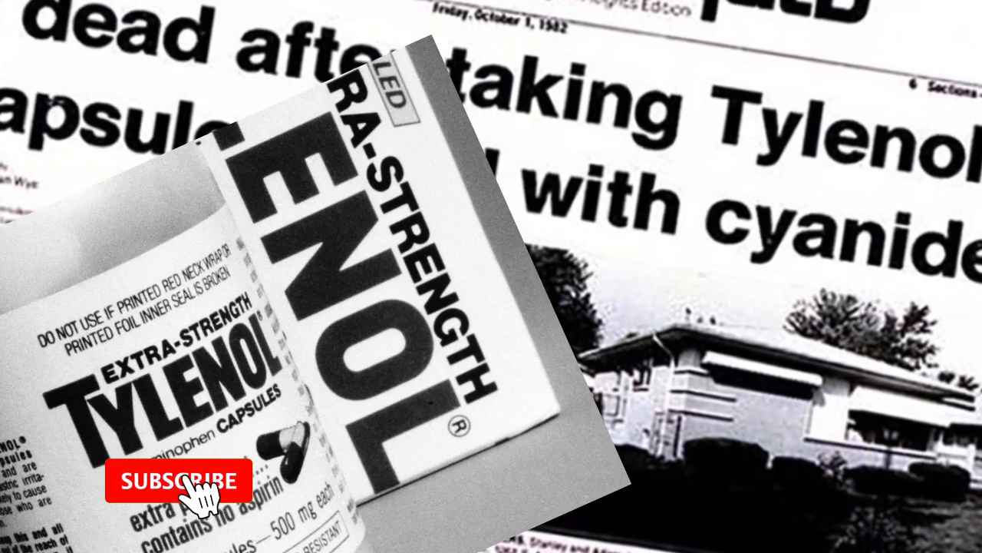
click(178, 482)
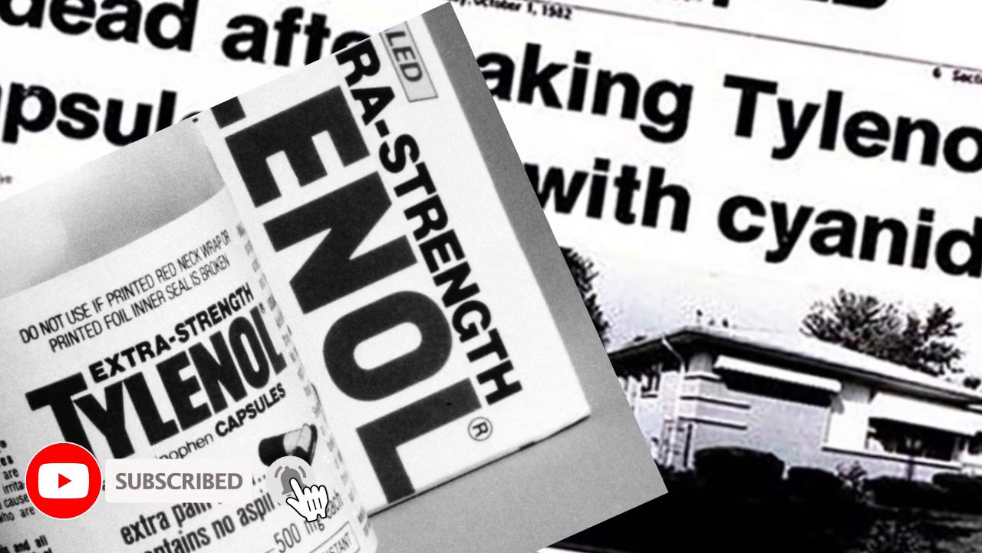